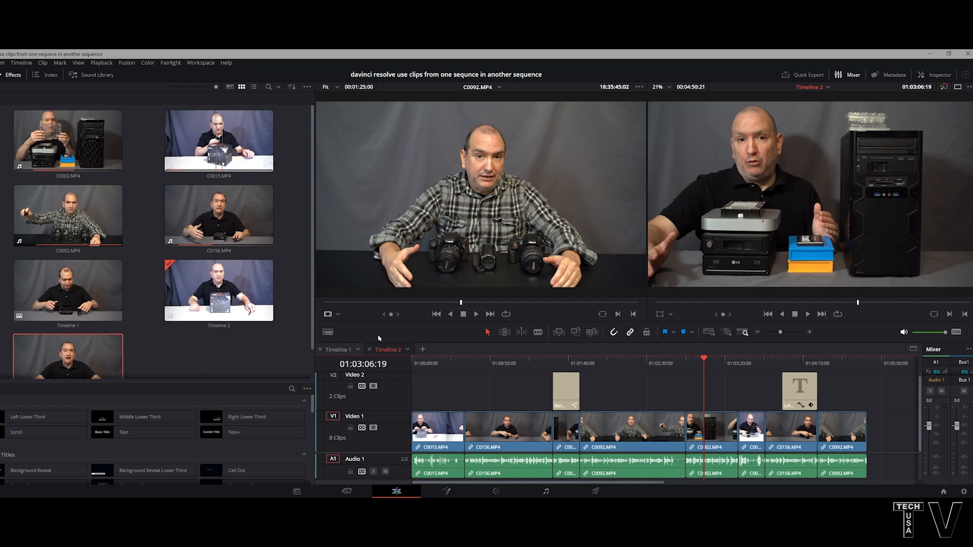
- Copy the Video 2 title from Timeline 3 and paste it into Timeline 1
click(327, 332)
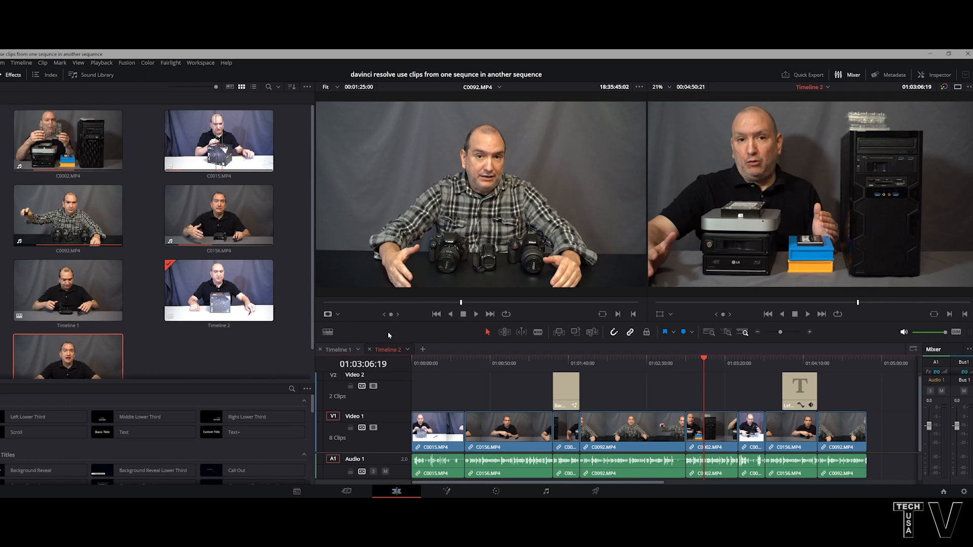
mouse_move(385, 352)
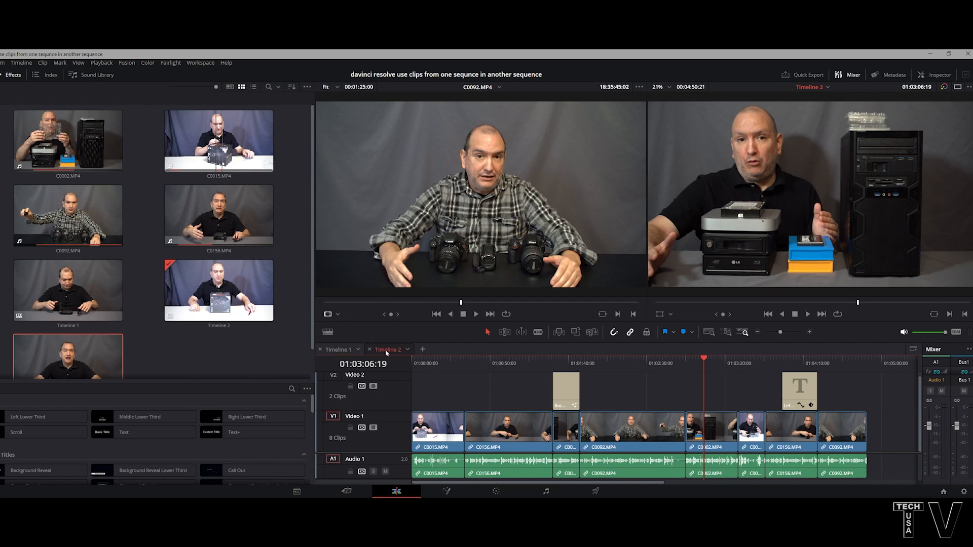
click(219, 140)
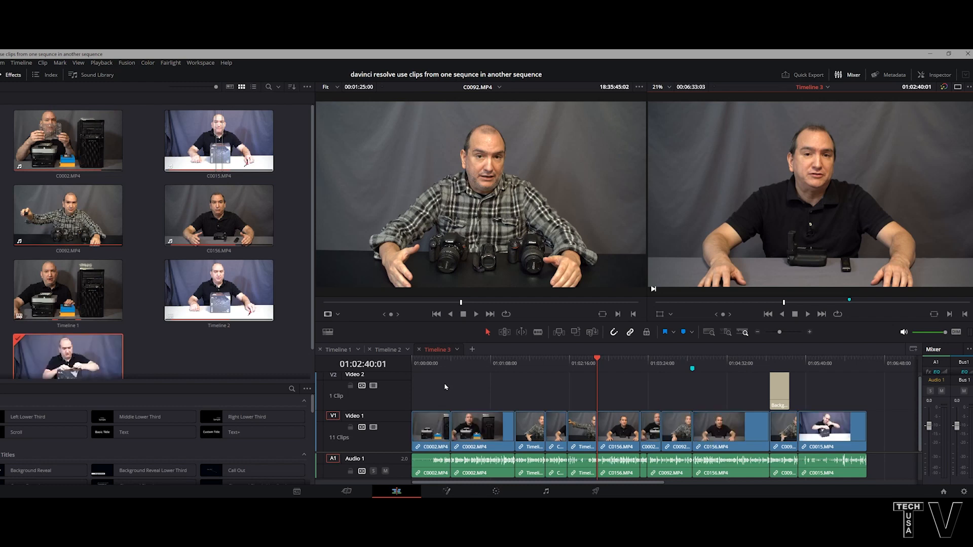
mouse_move(783, 372)
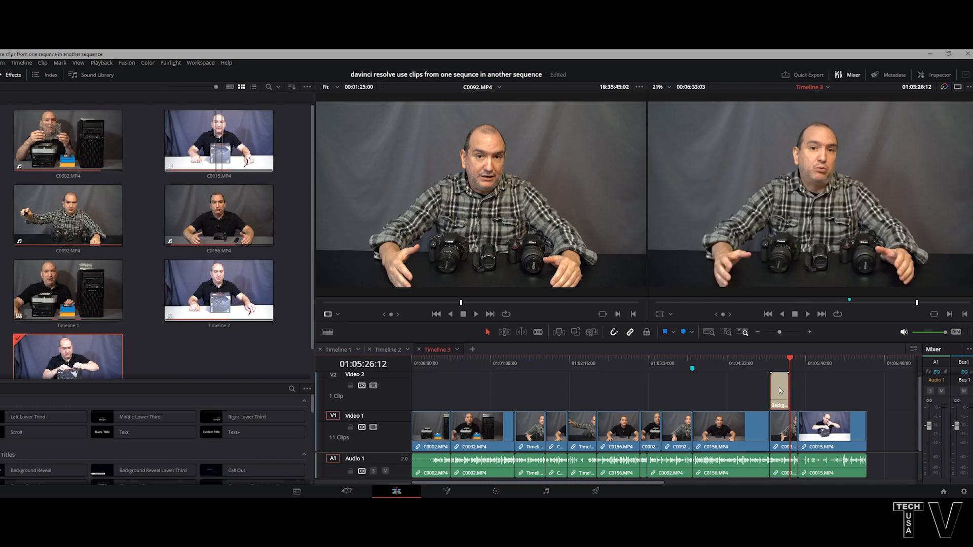
click(338, 350)
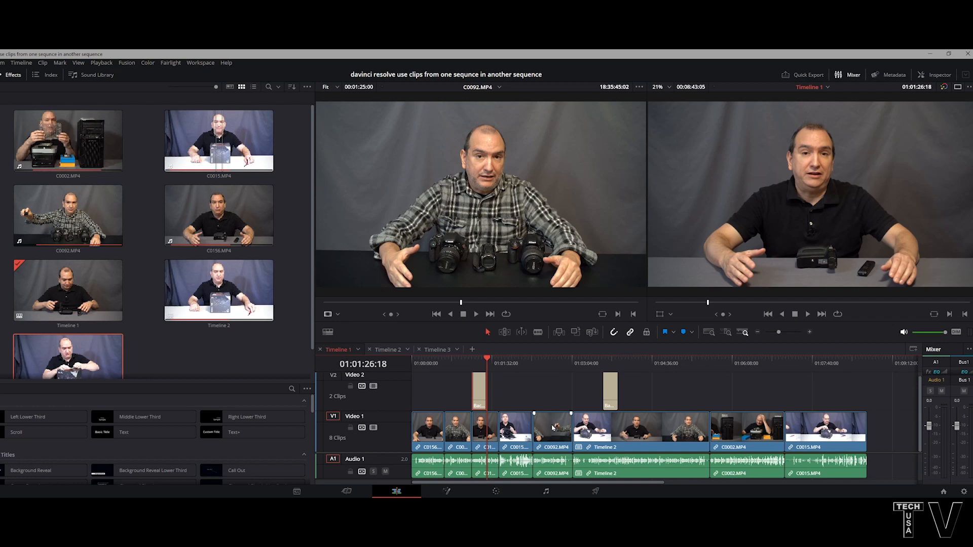
- Copy the C0092.MP4 clip from Timeline 1 and paste it into Timeline 2
click(553, 427)
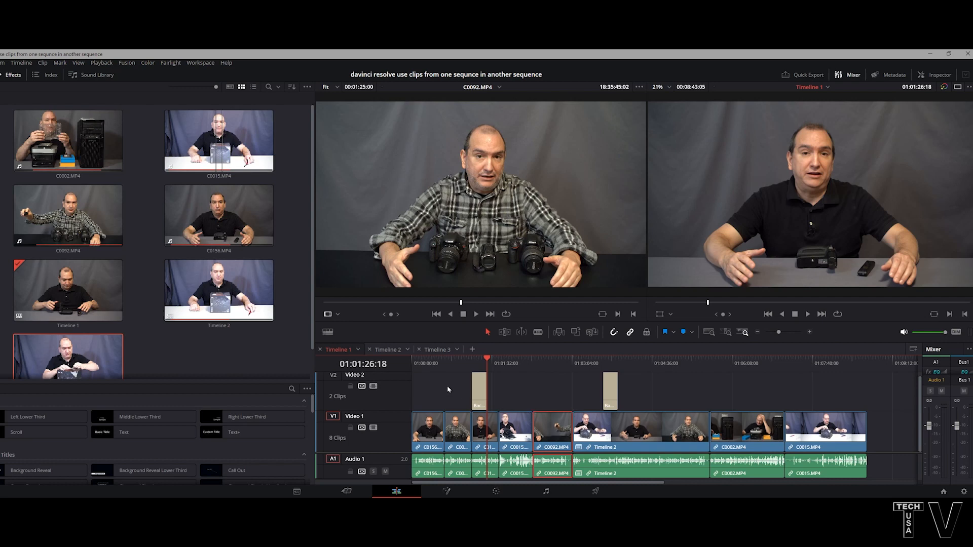
click(389, 349)
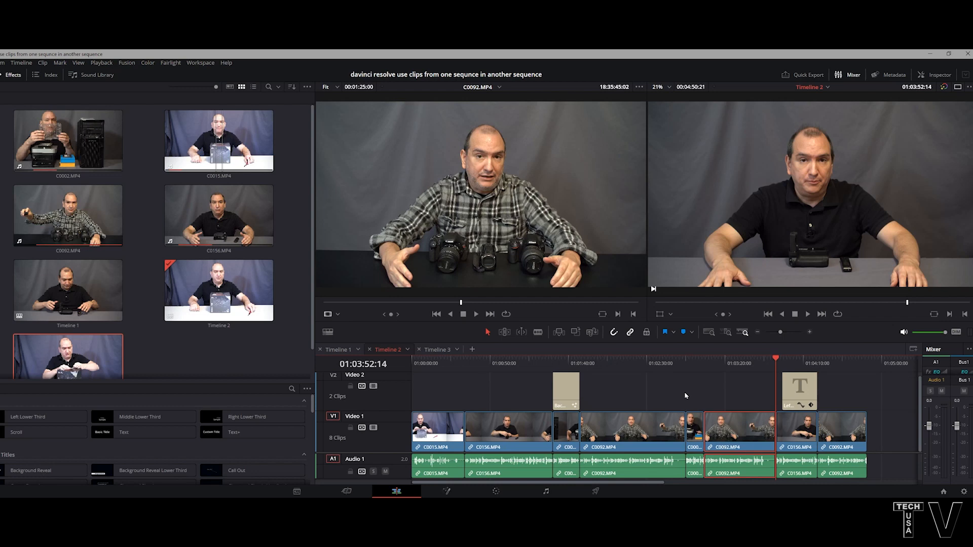
mouse_move(455, 424)
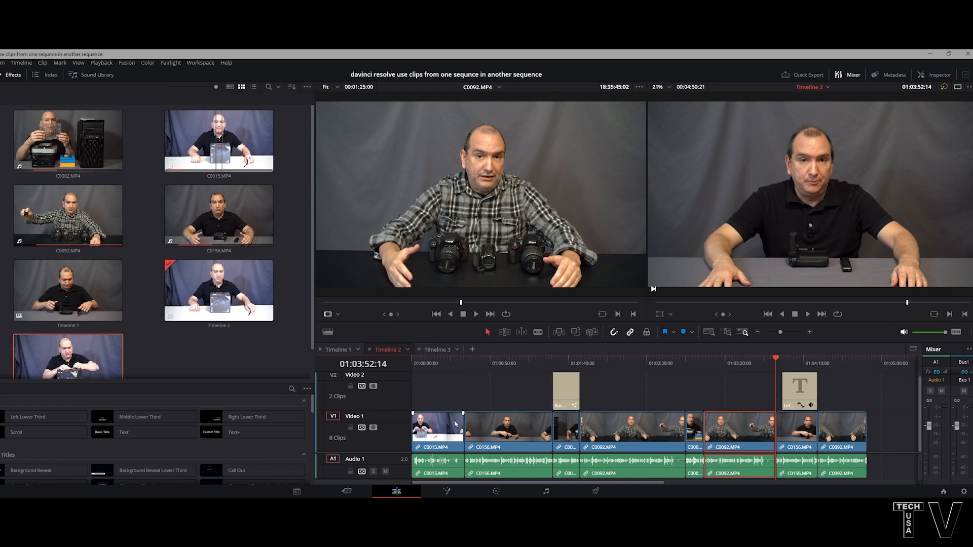
- Paste Timeline 2's first C0015.MP4 clip into Timeline 3 at two playhead positions
click(438, 429)
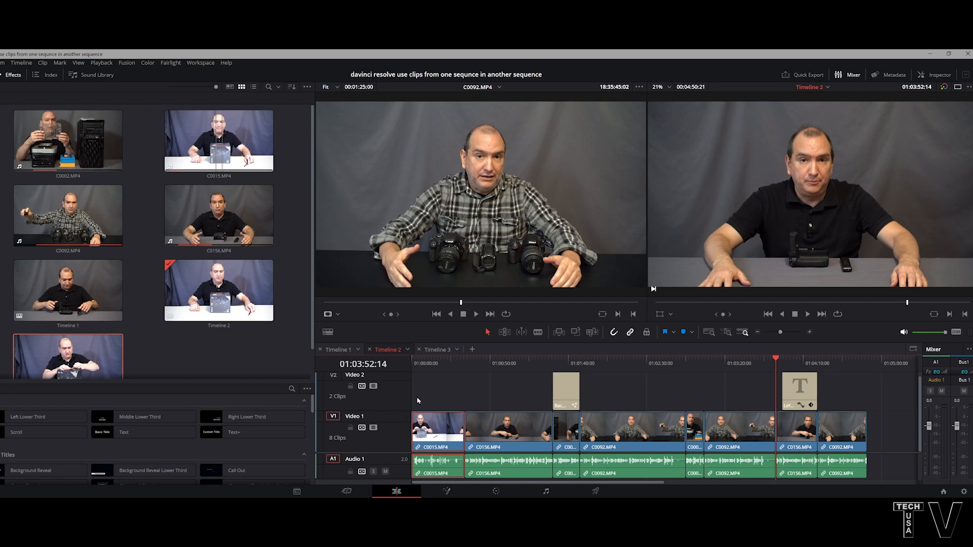
click(437, 349)
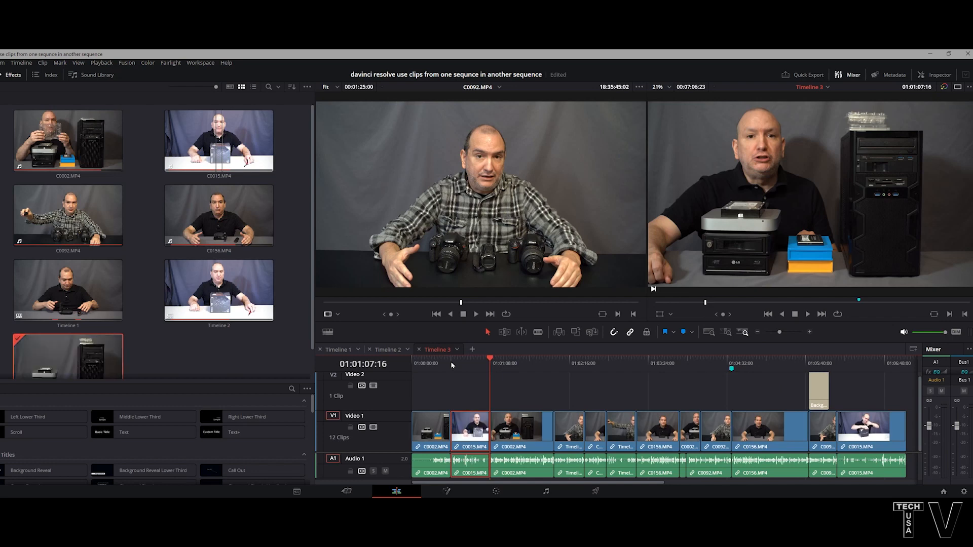
click(553, 363)
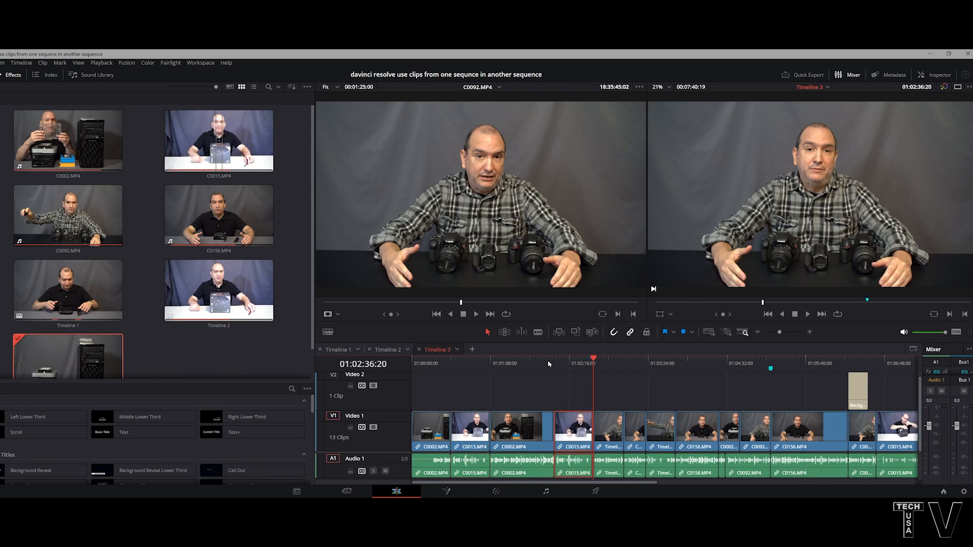
mouse_move(458, 376)
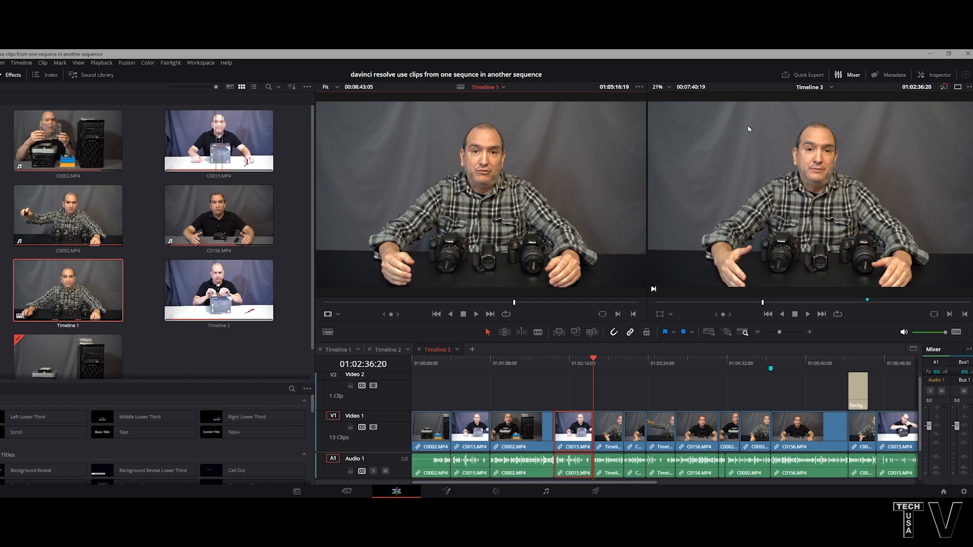
mouse_move(445, 302)
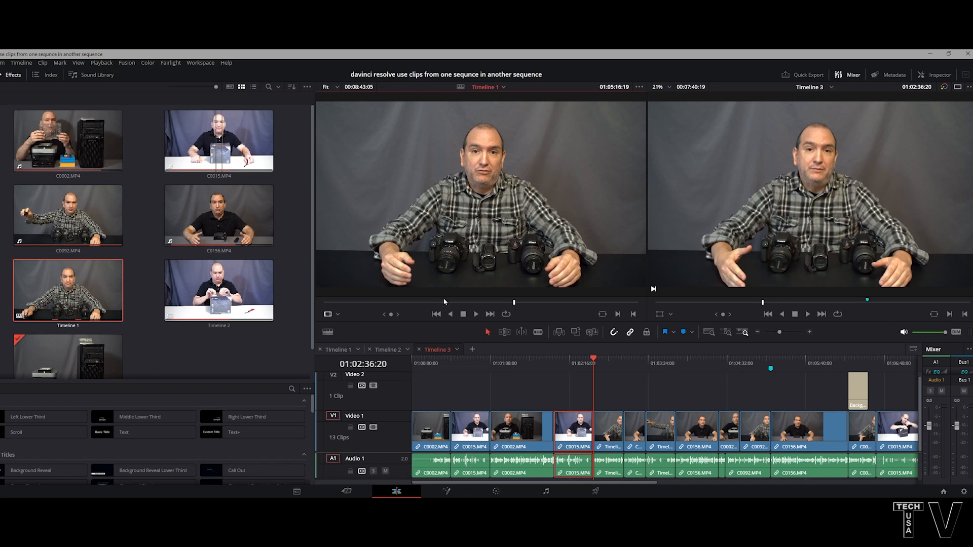
mouse_move(531, 304)
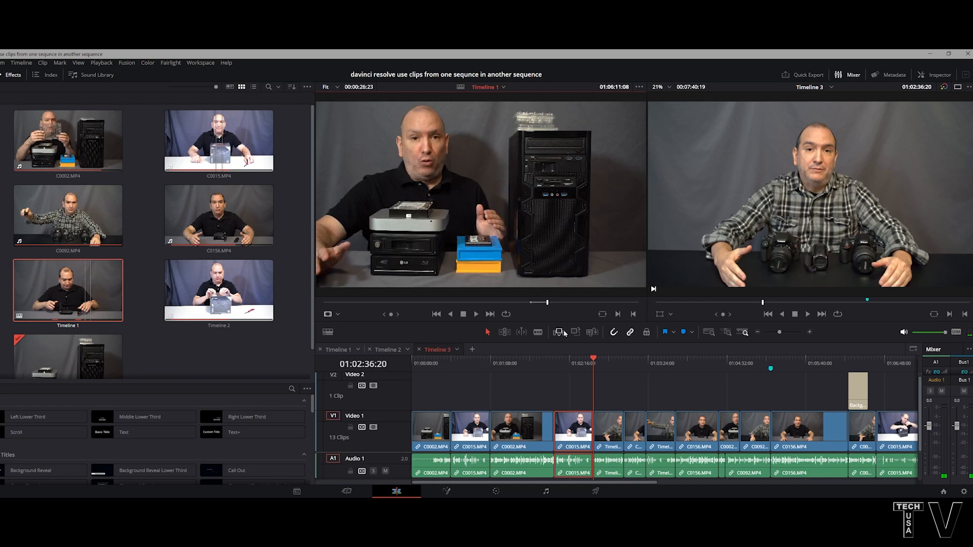
- Insert the marked Timeline 1 source section into Timeline 3, then show Timeline 1
click(559, 332)
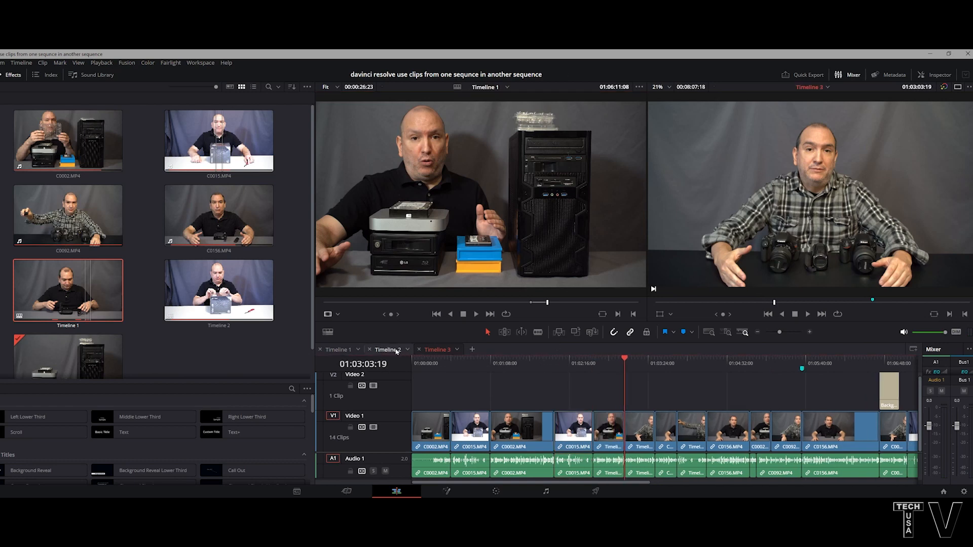
click(388, 350)
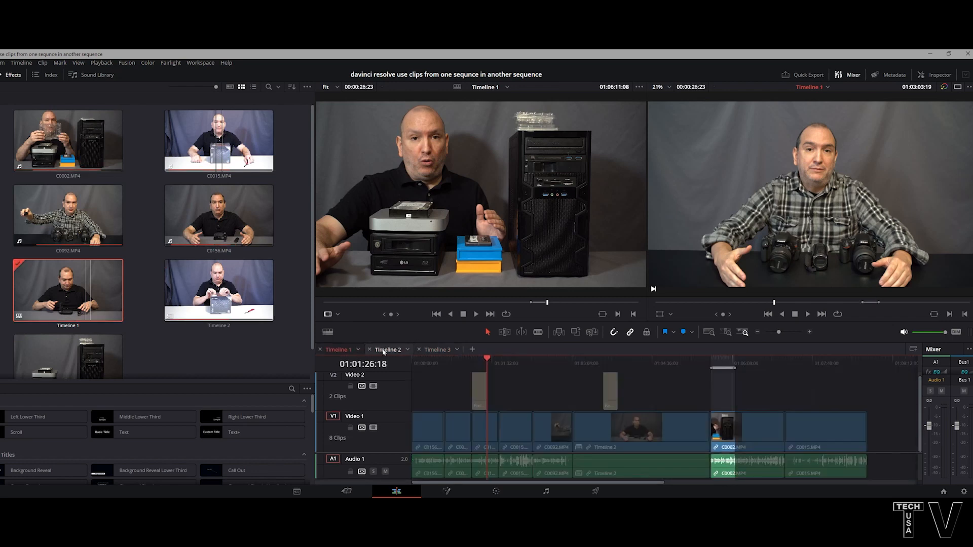
- Clear Timeline 1's in and out points with Alt+X
click(437, 350)
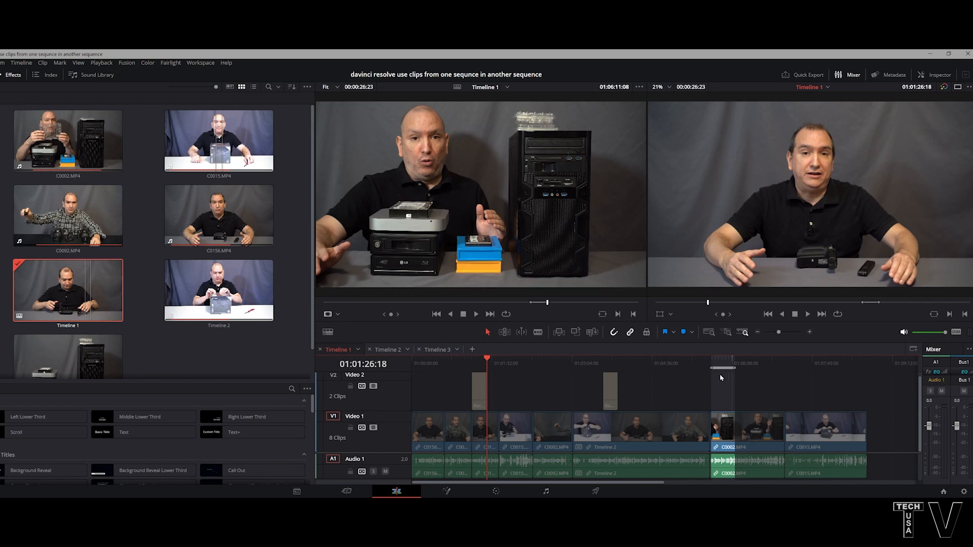
mouse_move(685, 387)
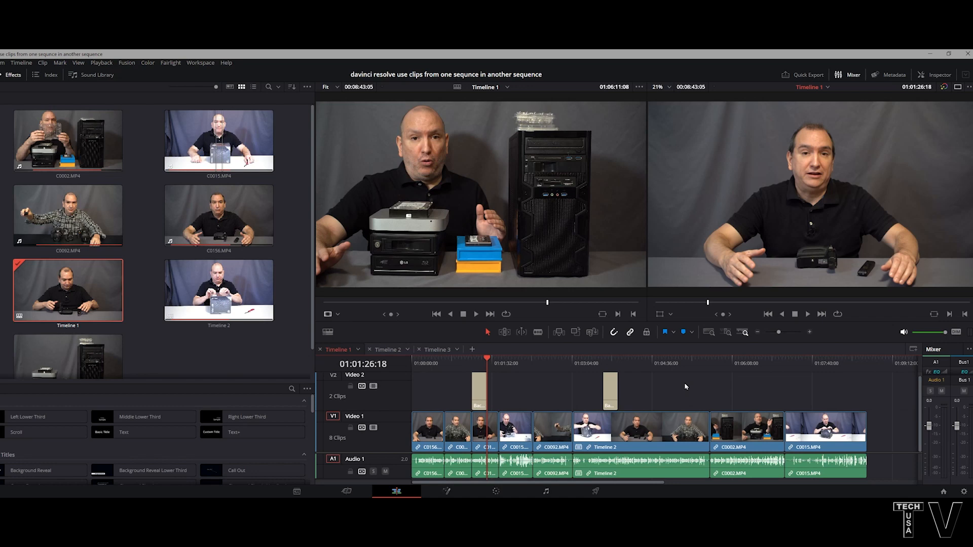
- Move the playhead around Timeline 1's first title, then switch to Timeline 2
click(500, 360)
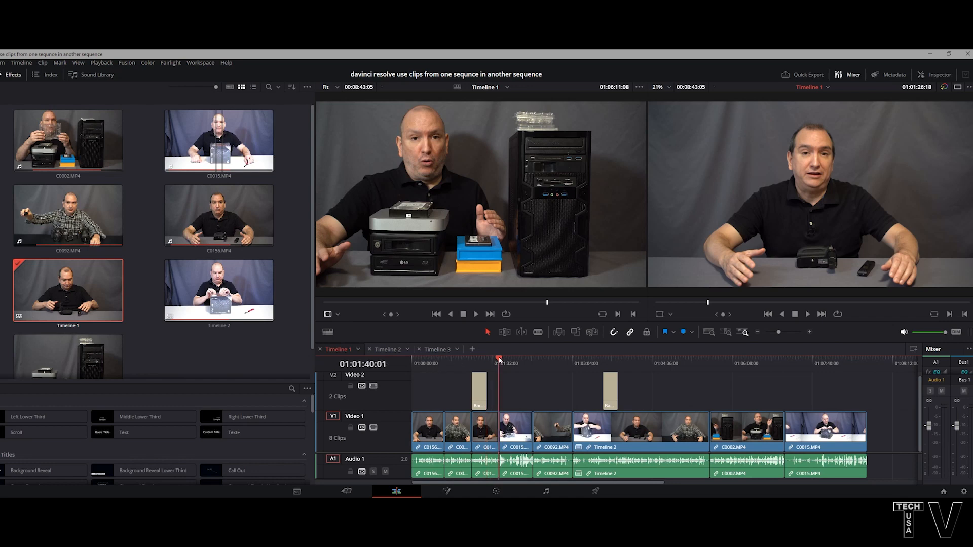
click(472, 358)
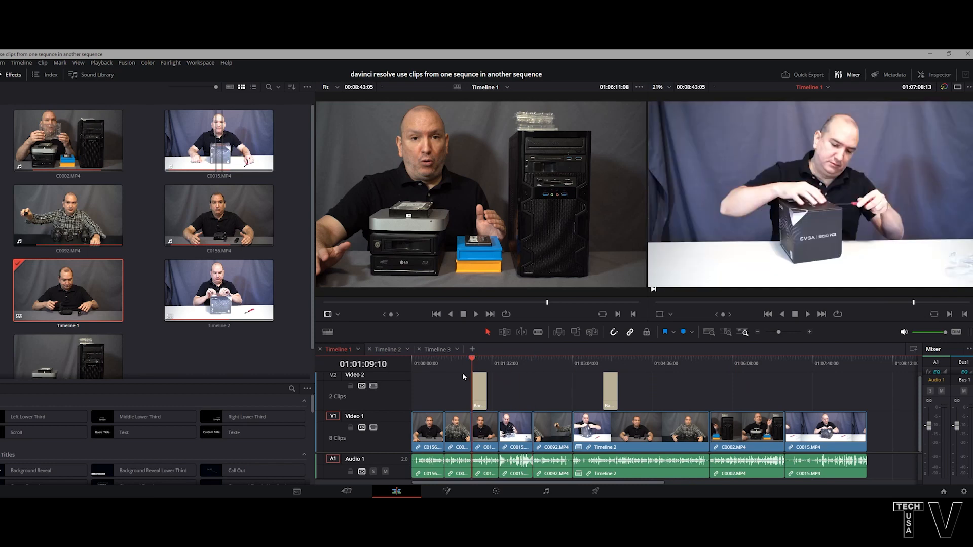
click(388, 349)
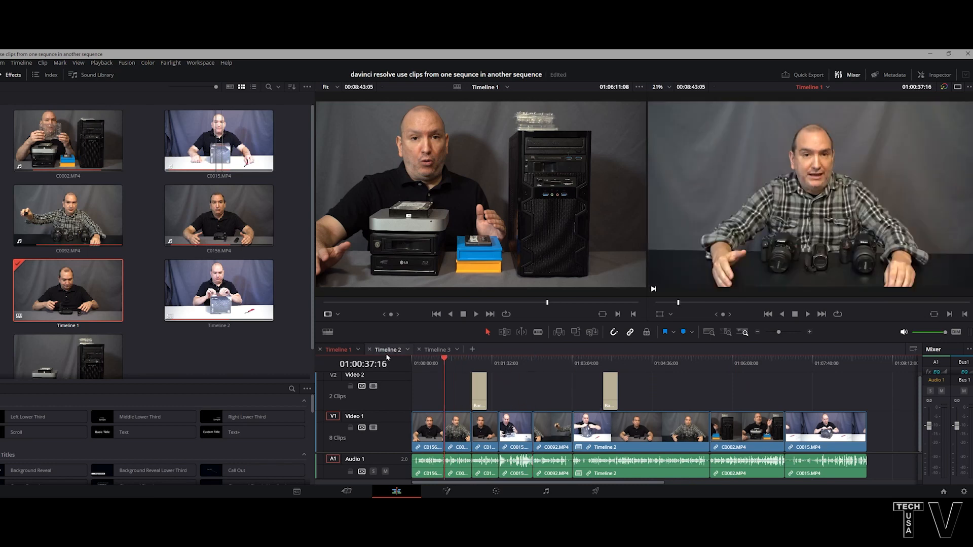
click(389, 349)
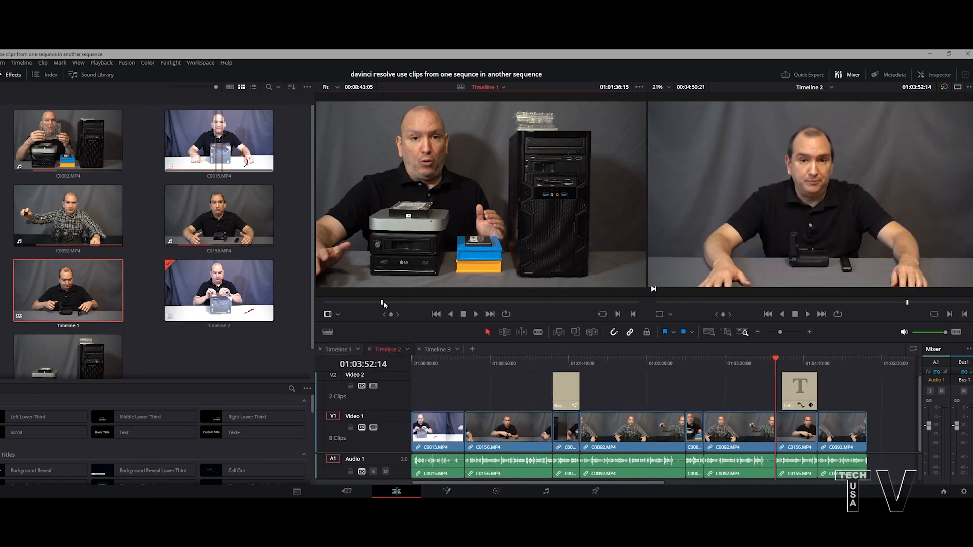